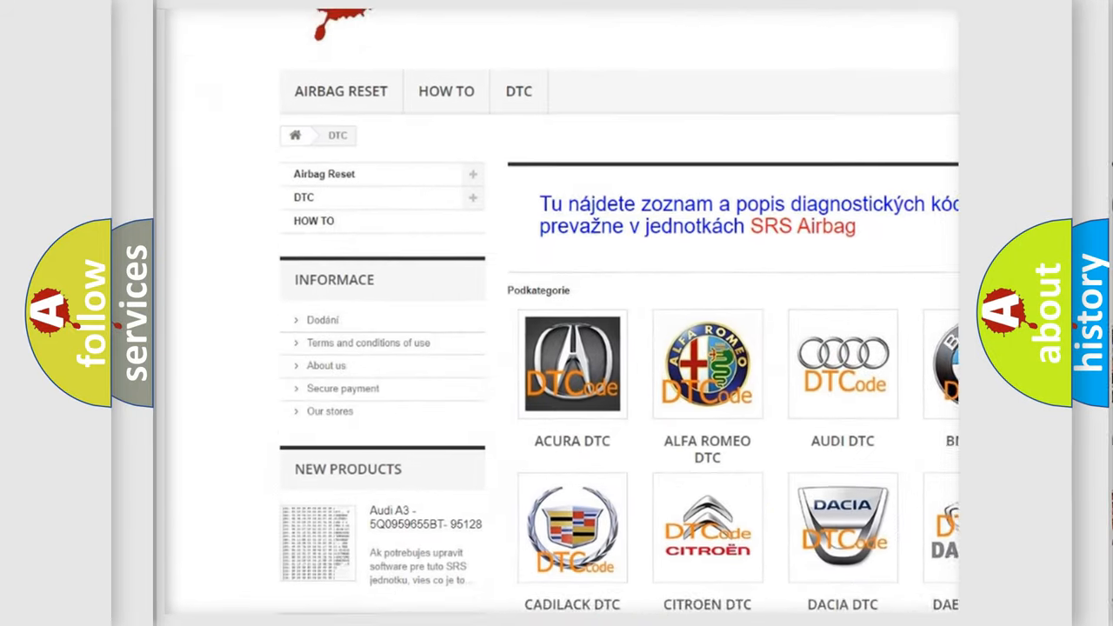
scroll(down, 3)
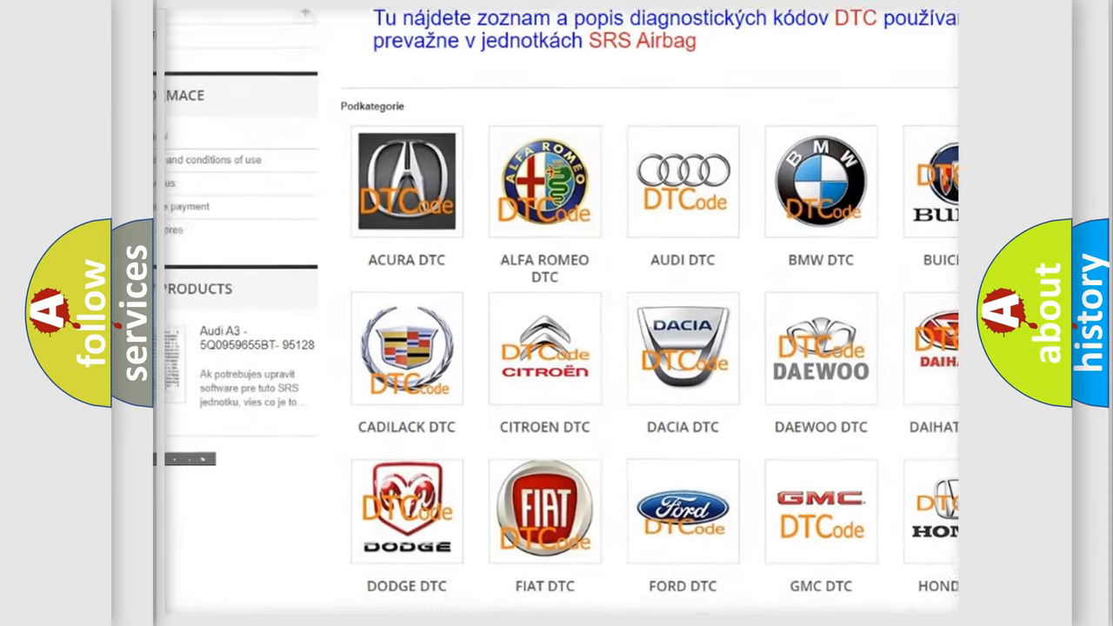
scroll(down, 3)
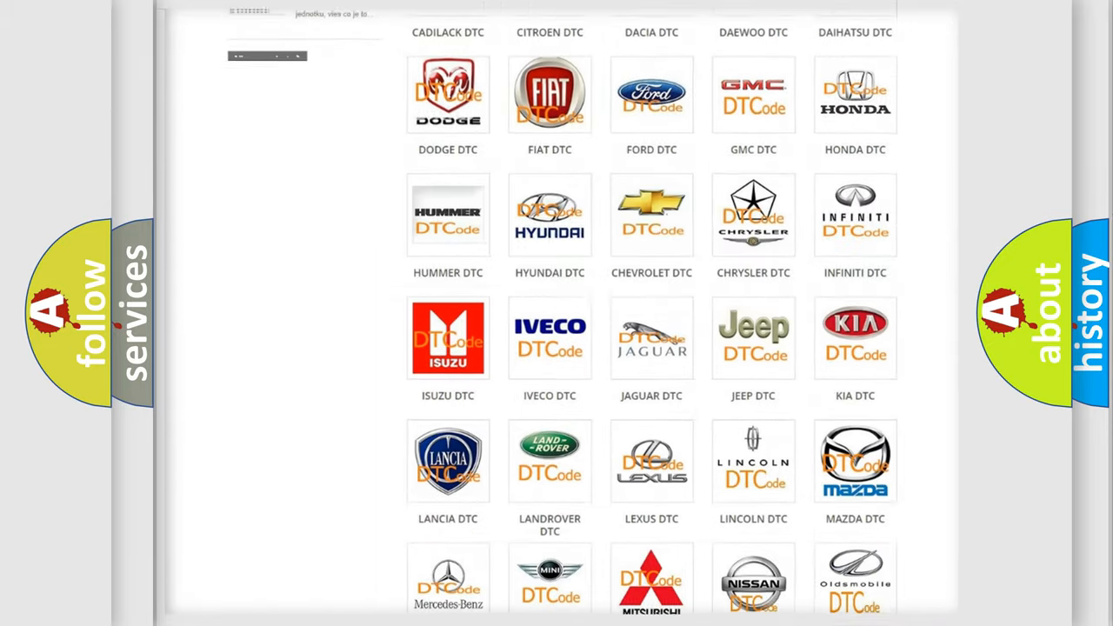
scroll(down, 3)
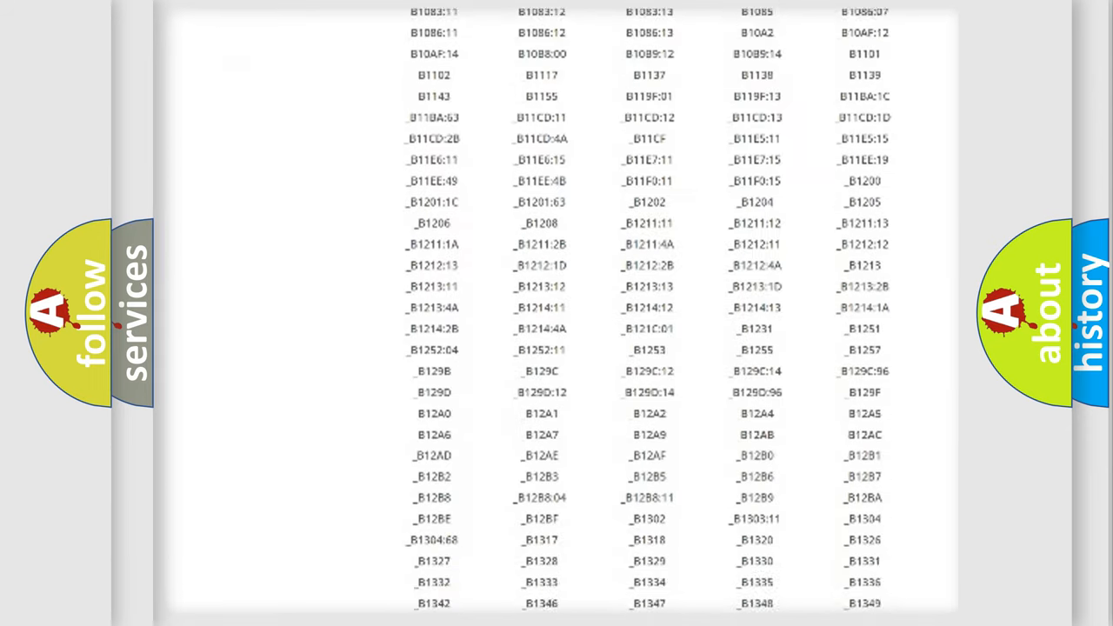
scroll(down, 3)
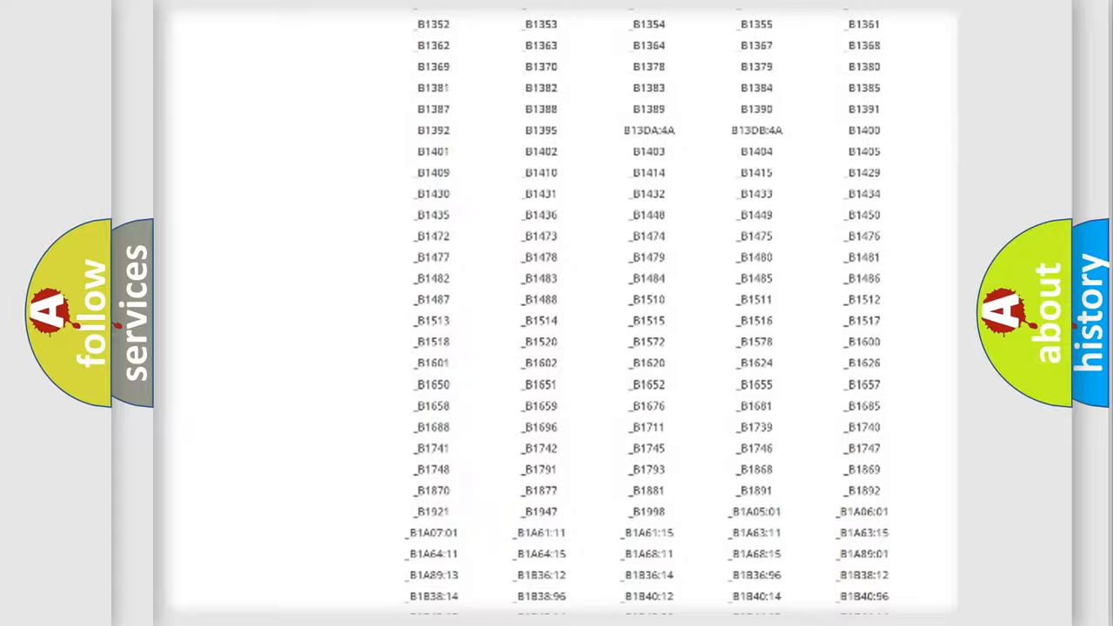